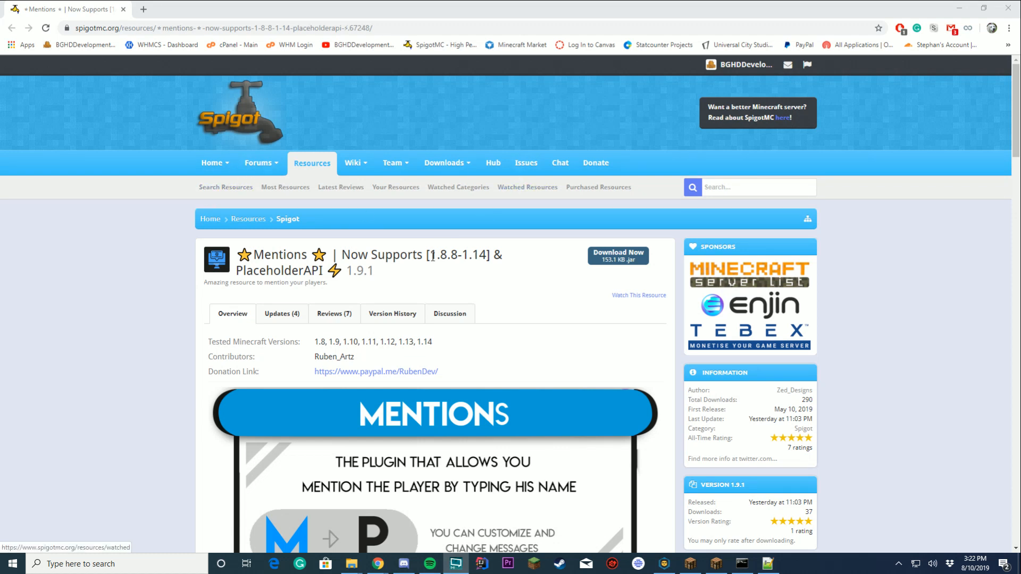
{"action": "mouse_move", "coordinate": [643, 230]}
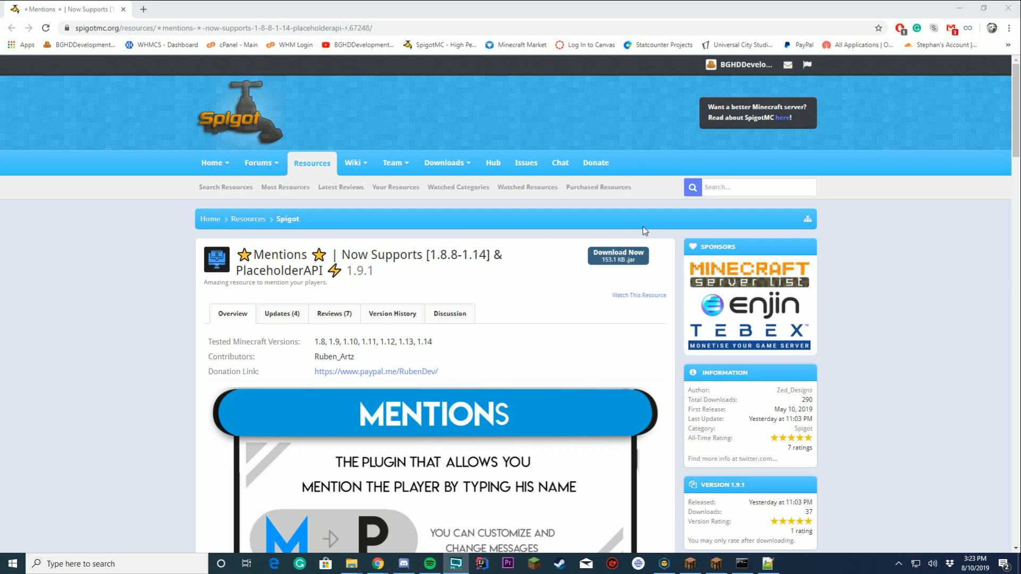
Scroll the Mentions page past Commands, Permissions (marking Mentions.Toggle) and Photos to Configuration.
{"action": "scroll", "scroll_direction": "down", "scroll_amount": 3}
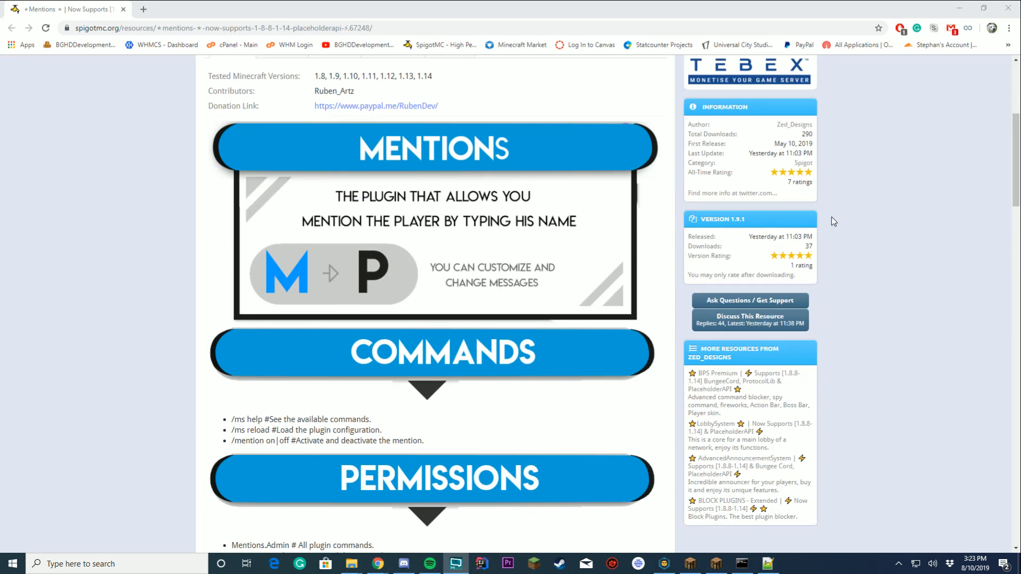
{"action": "scroll", "scroll_direction": "down", "scroll_amount": 3}
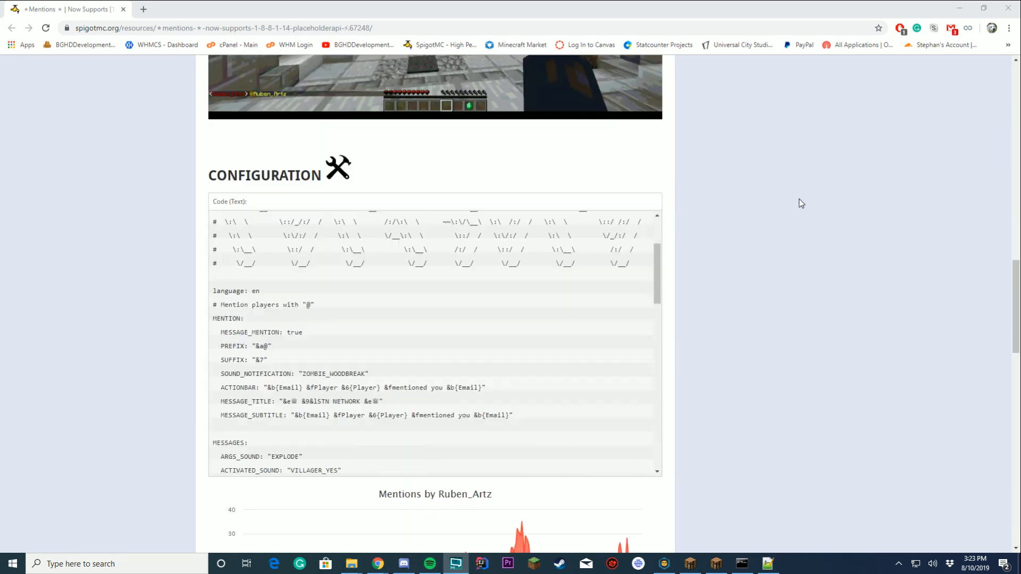
{"action": "scroll", "scroll_direction": "down", "scroll_amount": 3}
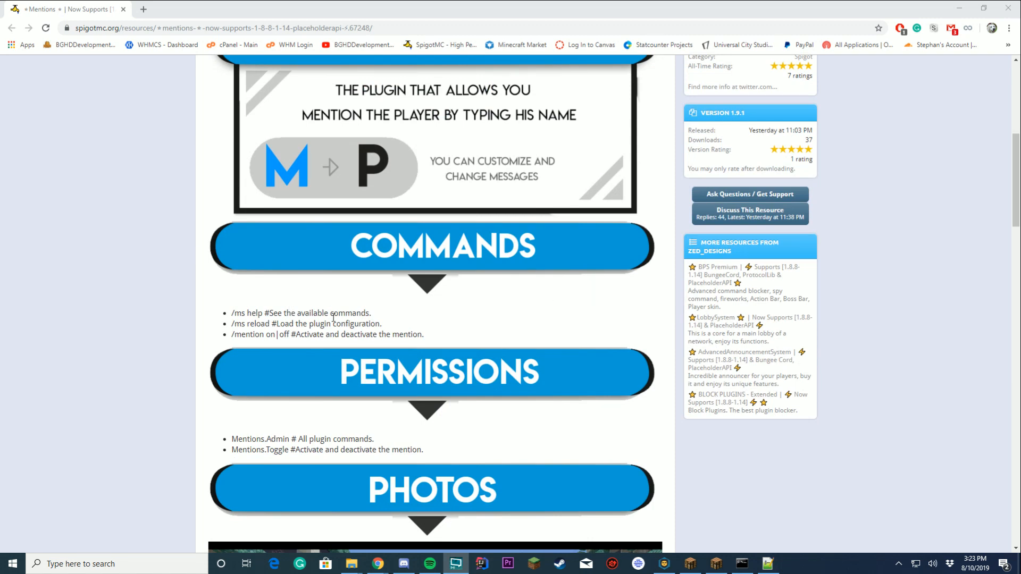
{"action": "scroll", "scroll_direction": "down", "scroll_amount": 3}
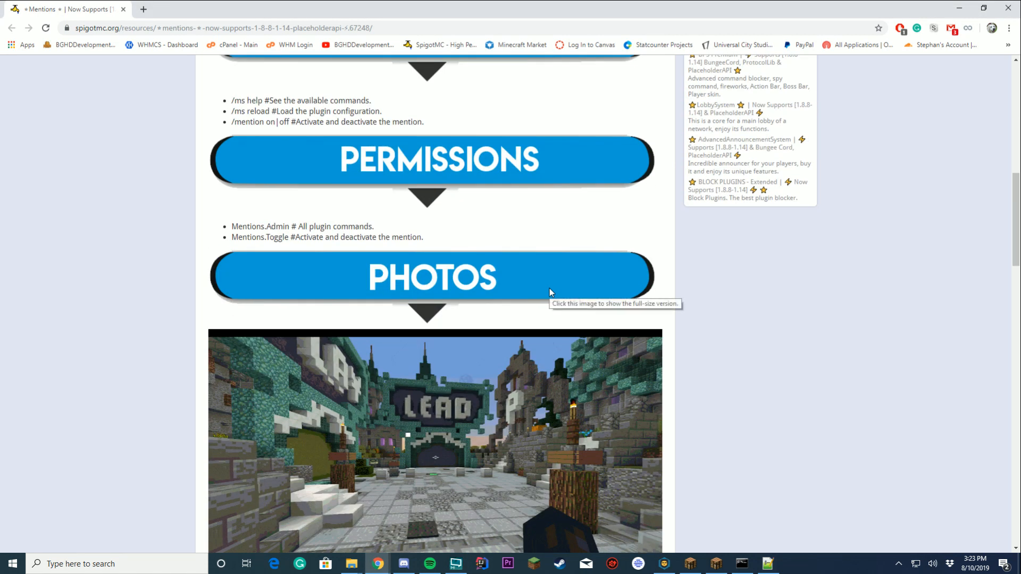
{"action": "scroll", "scroll_direction": "down", "scroll_amount": 3}
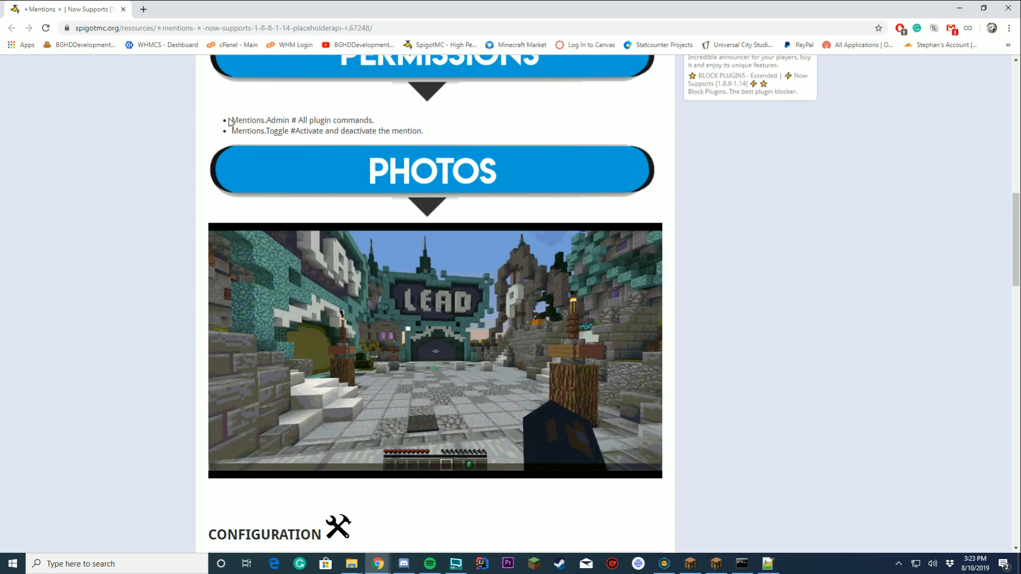
{"action": "left_click_drag", "start_coordinate": [236, 131], "coordinate": [301, 131]}
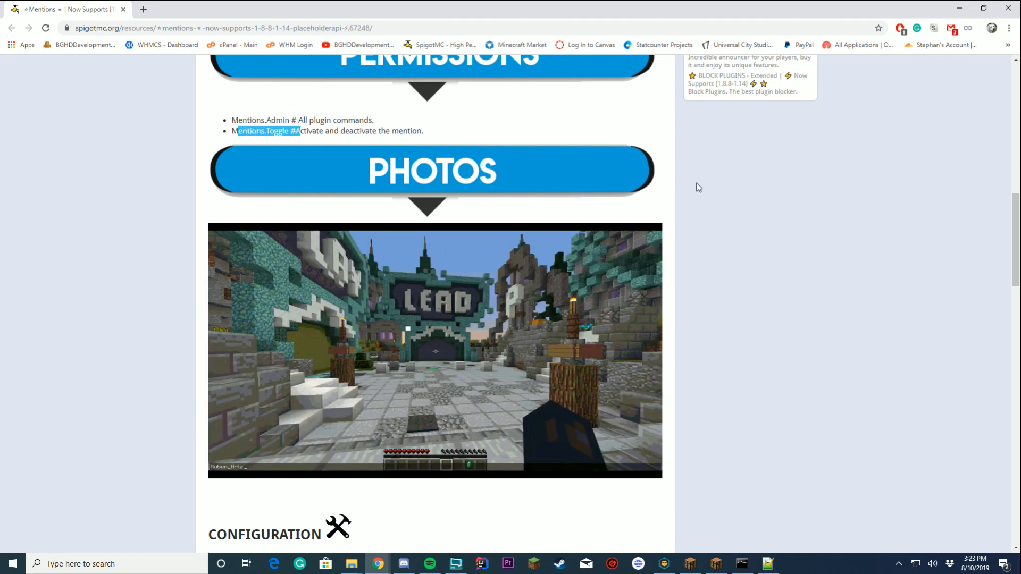
{"action": "scroll", "scroll_direction": "down", "scroll_amount": 3}
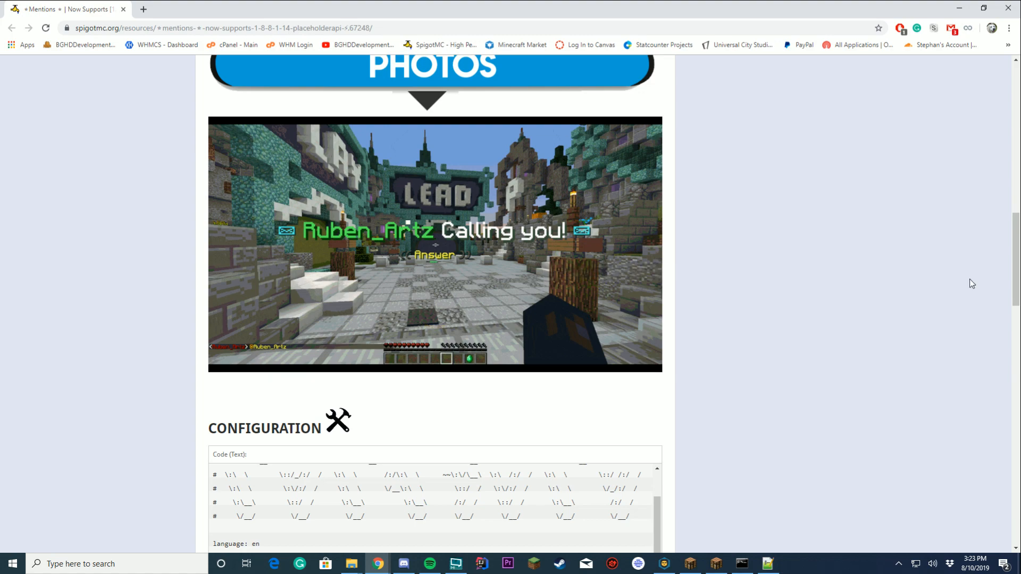
Show config.yml in Notepad++ and scroll through its MENTION and MESSAGES sections.
{"action": "left_click", "coordinate": [455, 563]}
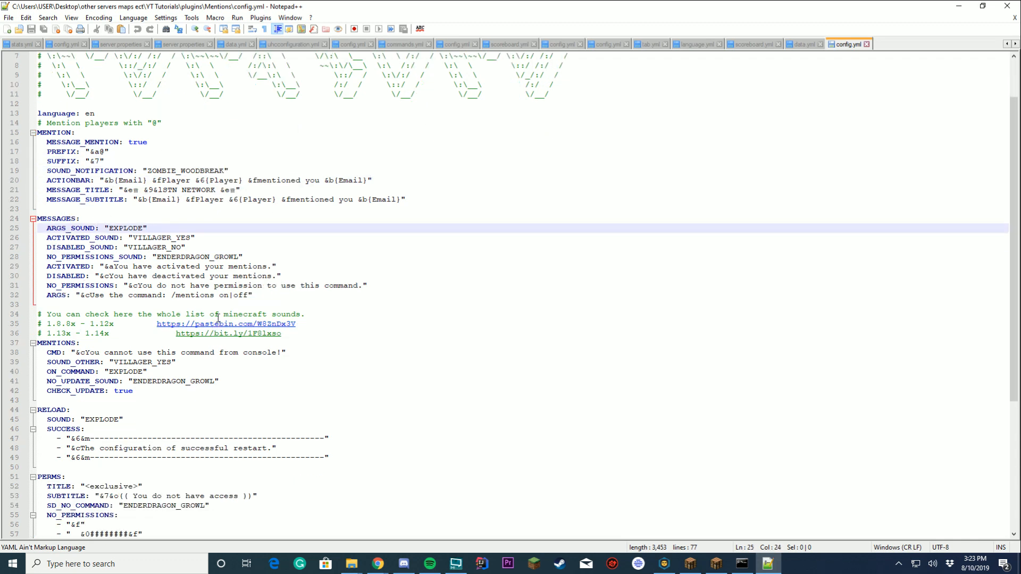
{"action": "scroll", "scroll_direction": "down", "scroll_amount": 3}
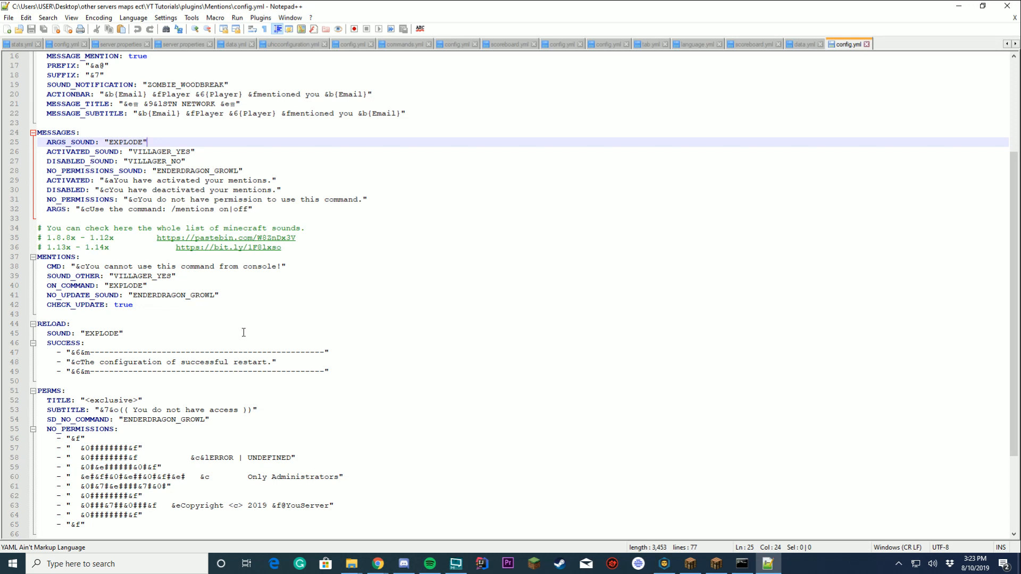
{"action": "scroll", "scroll_direction": "down", "scroll_amount": 3}
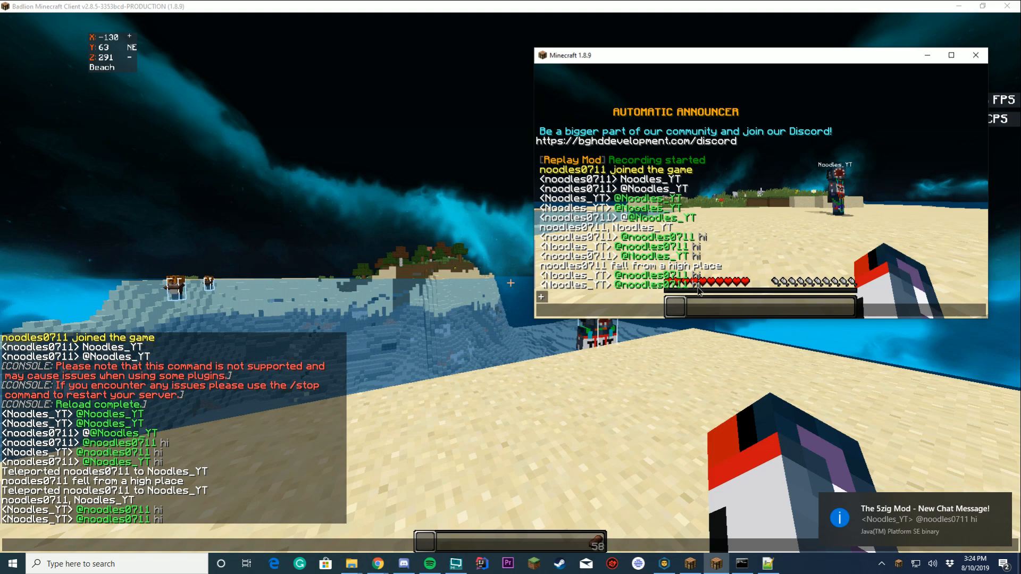
{"action": "left_click", "coordinate": [975, 54]}
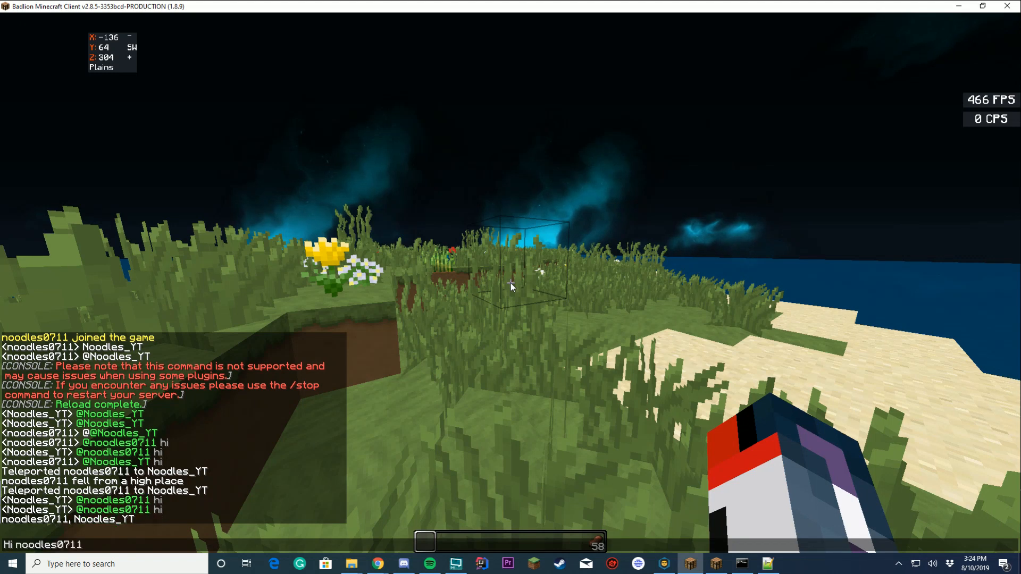
{"action": "type", "text": "my name is"}
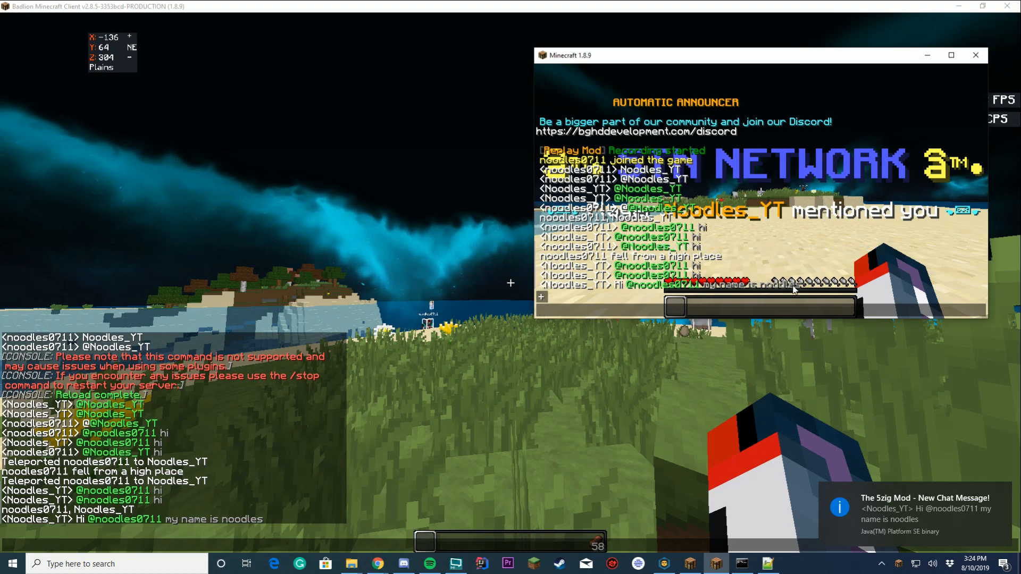
{"action": "left_click", "coordinate": [975, 55]}
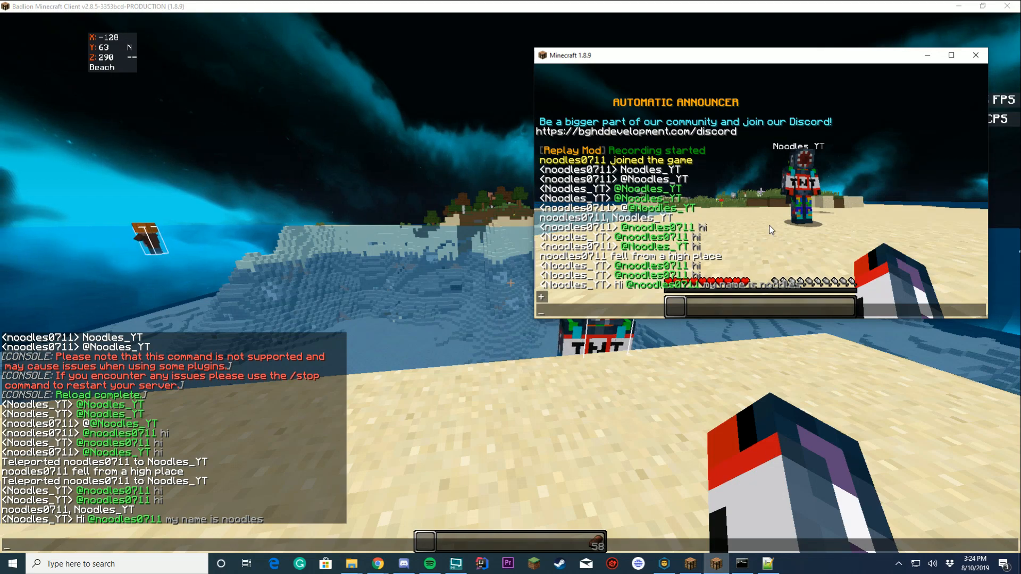
{"action": "left_click", "coordinate": [975, 55]}
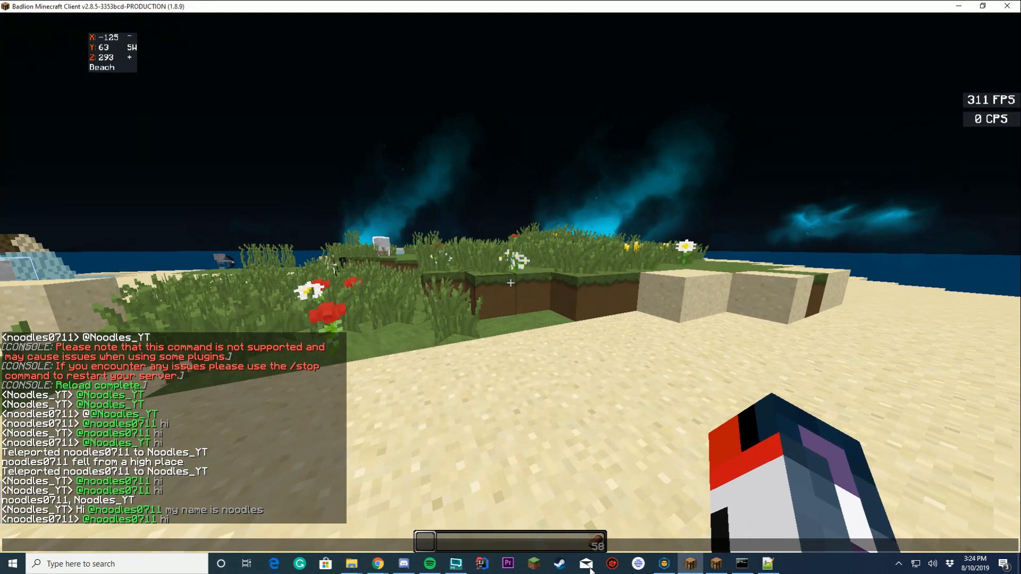
{"action": "left_click", "coordinate": [586, 563]}
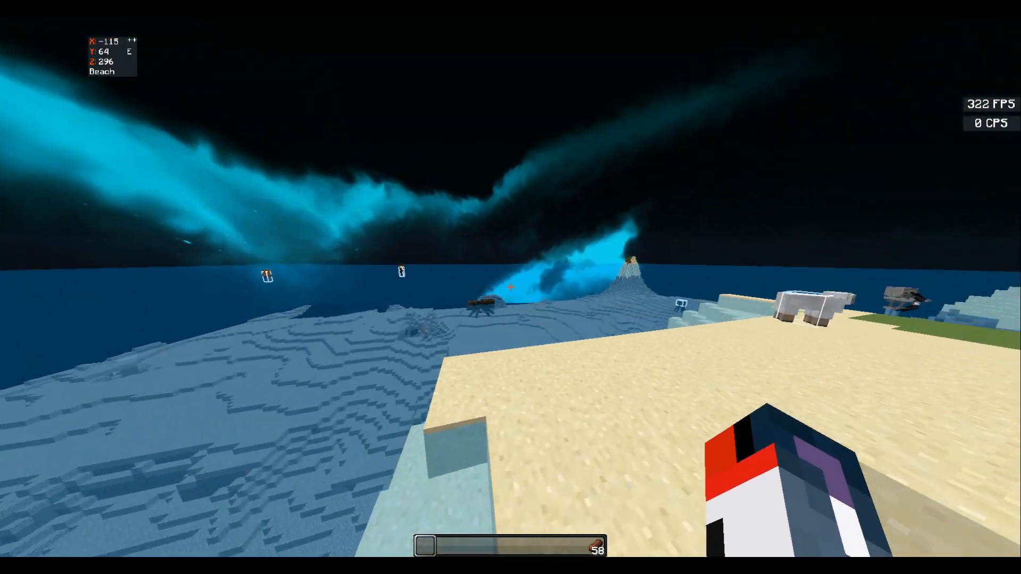
{"action": "mouse_move", "coordinate": [510, 288]}
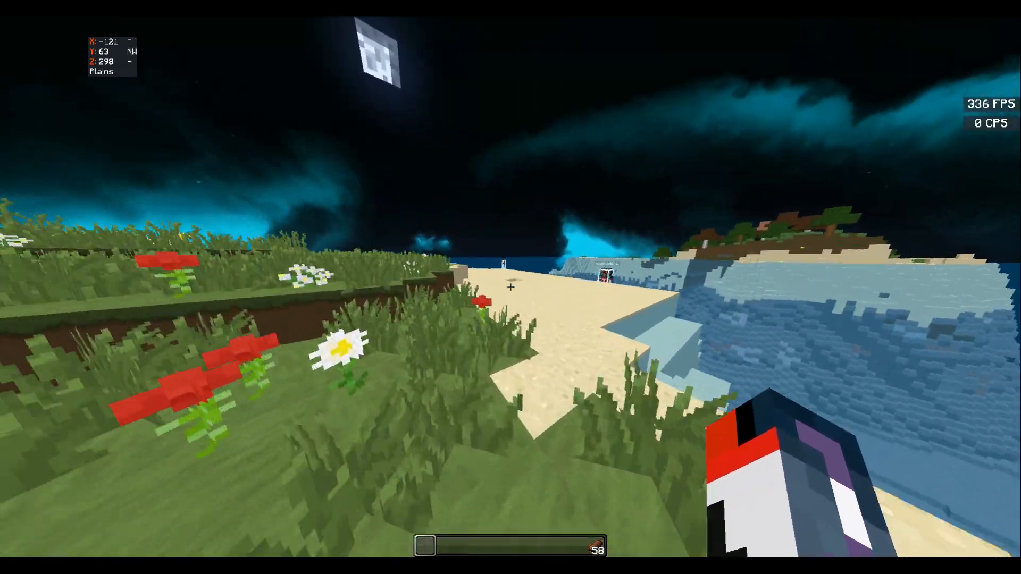
{"action": "mouse_move", "coordinate": [510, 287]}
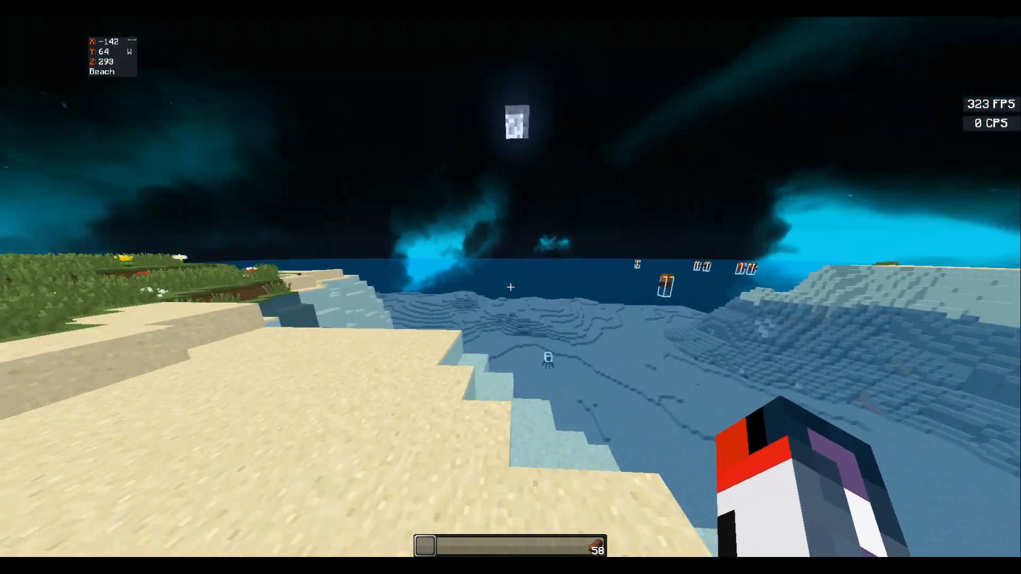
{"action": "mouse_move", "coordinate": [510, 287]}
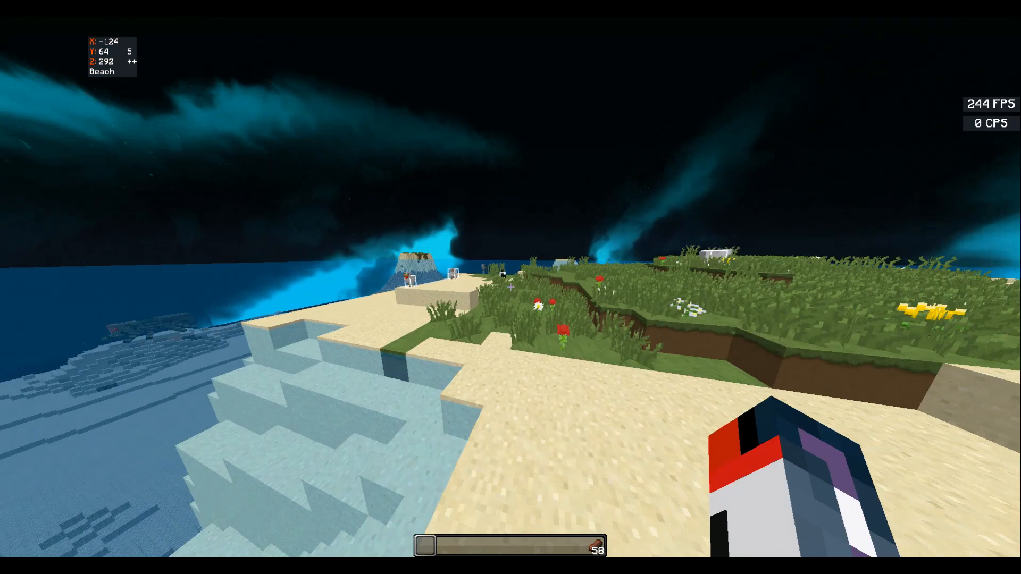
{"action": "mouse_move", "coordinate": [510, 287]}
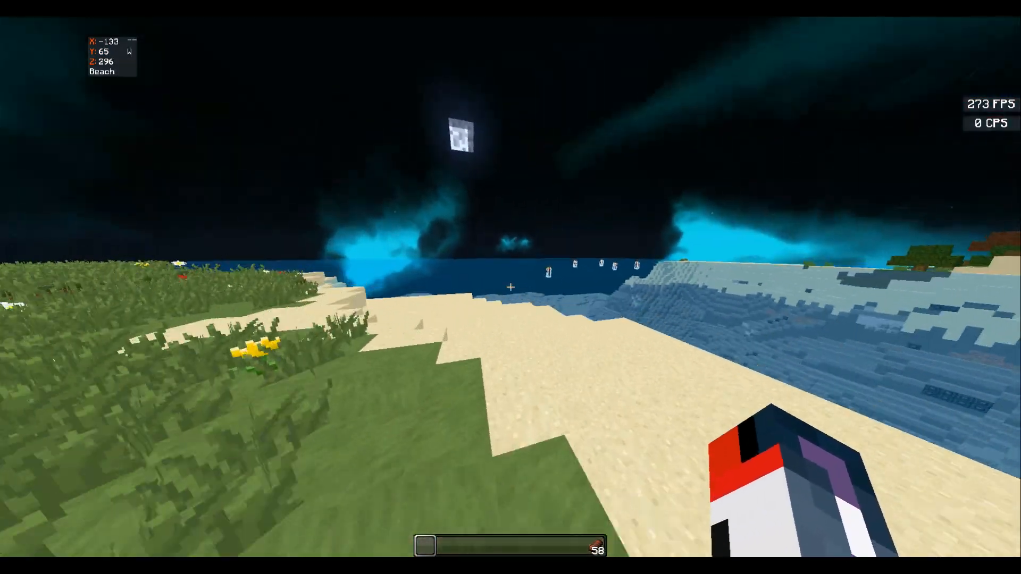
{"action": "key", "text": "w"}
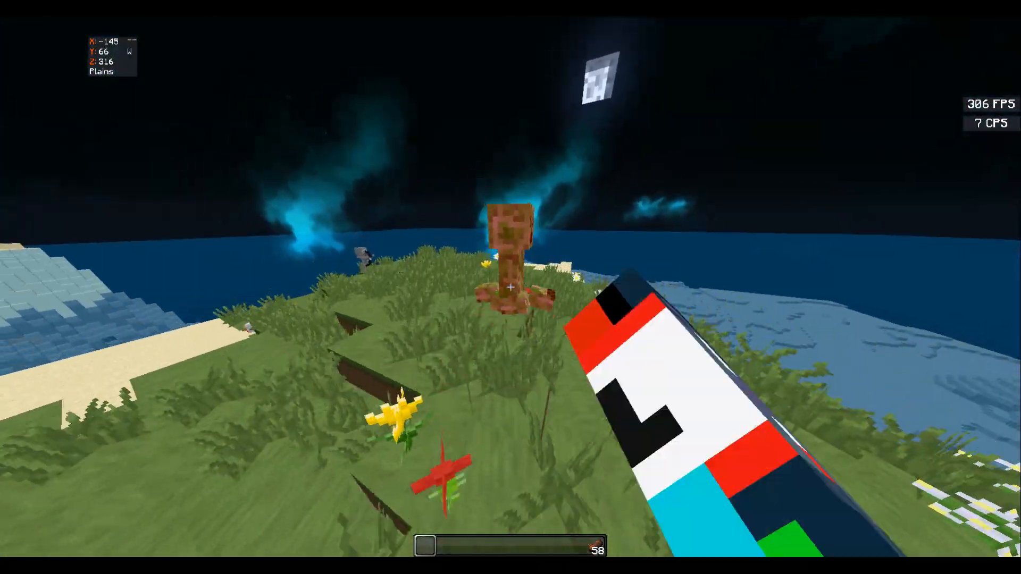
{"action": "mouse_move", "coordinate": [510, 287]}
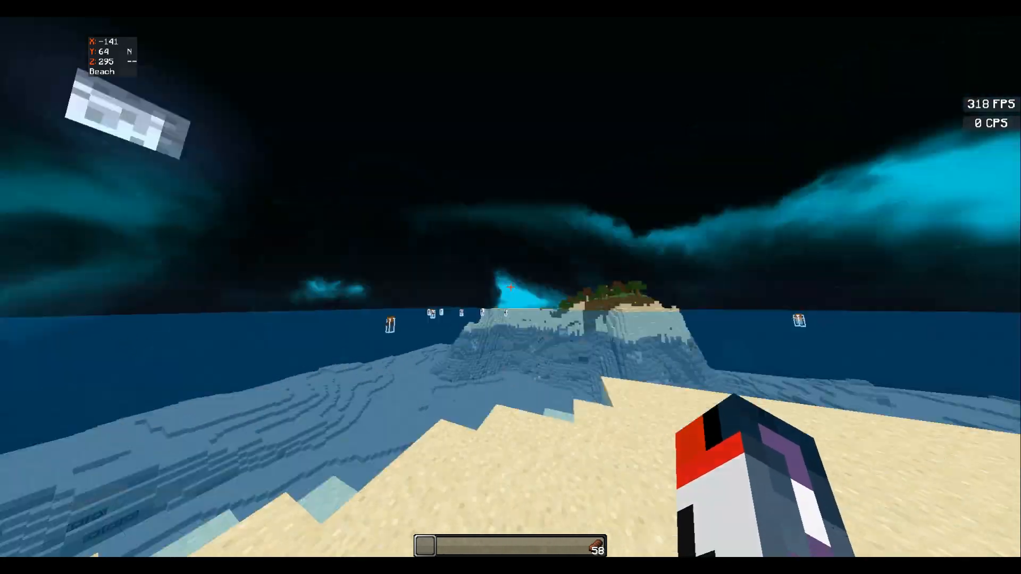
{"action": "mouse_move", "coordinate": [511, 287]}
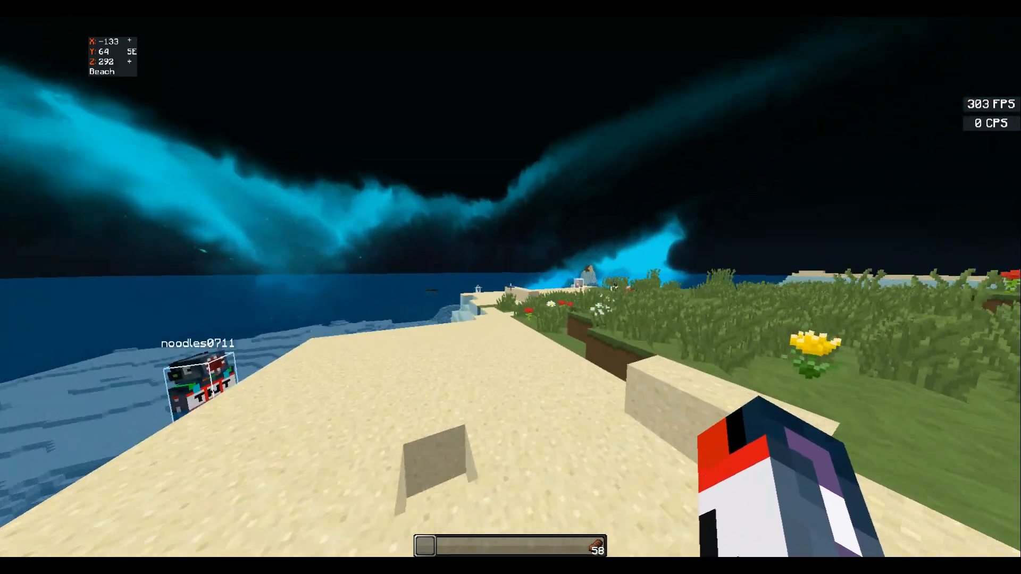